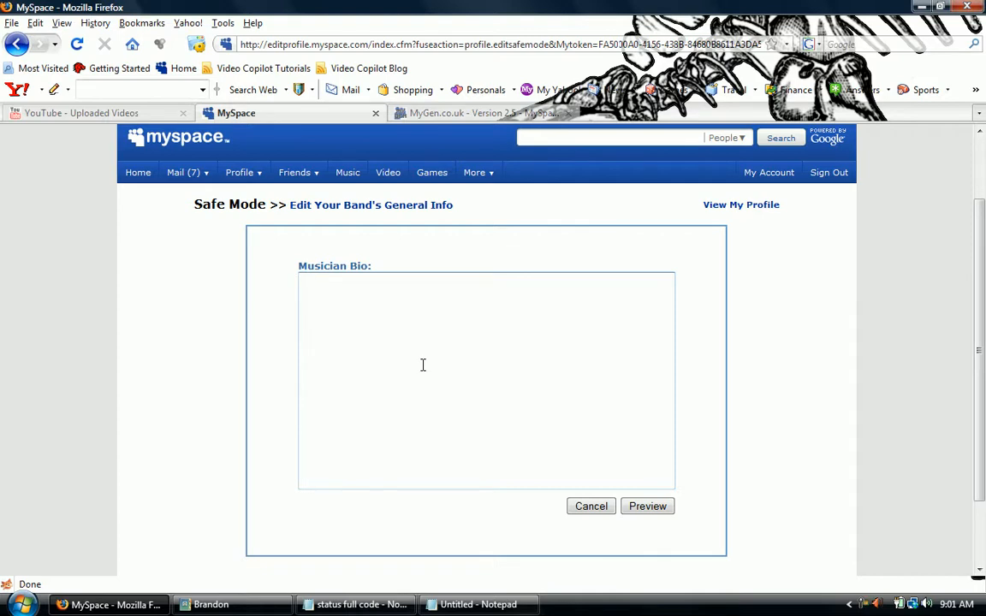
mouse_move(465, 66)
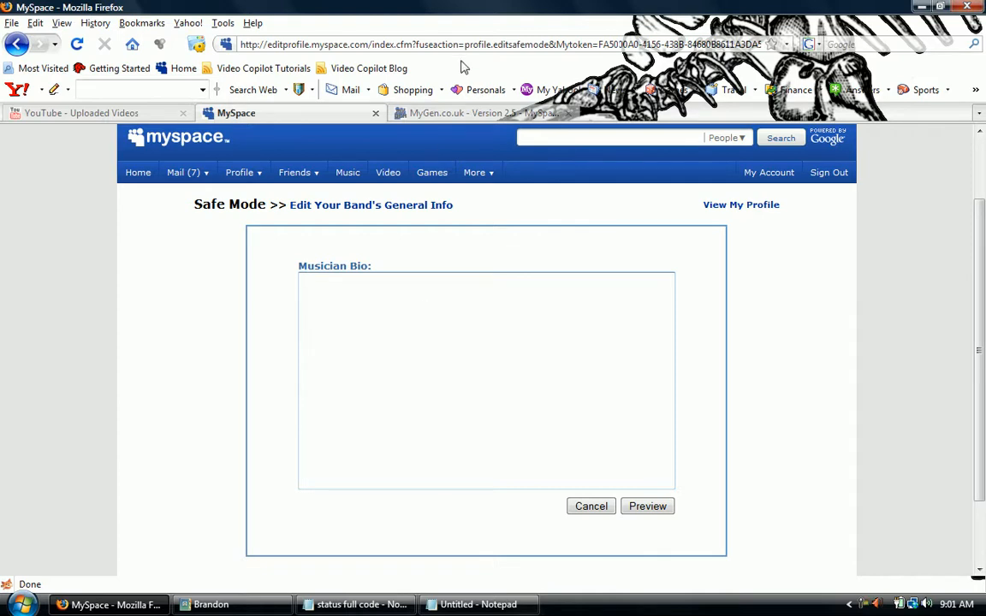
Step: Scroll MyGen.co.uk to the Hide Profile tutorial's About Me style code box
click(479, 113)
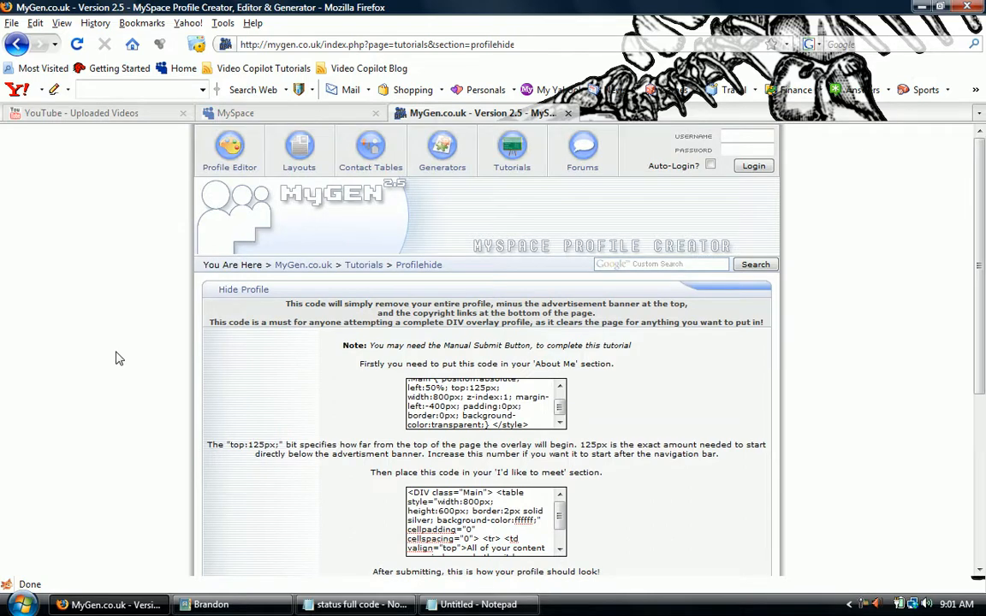
scroll(down, 3)
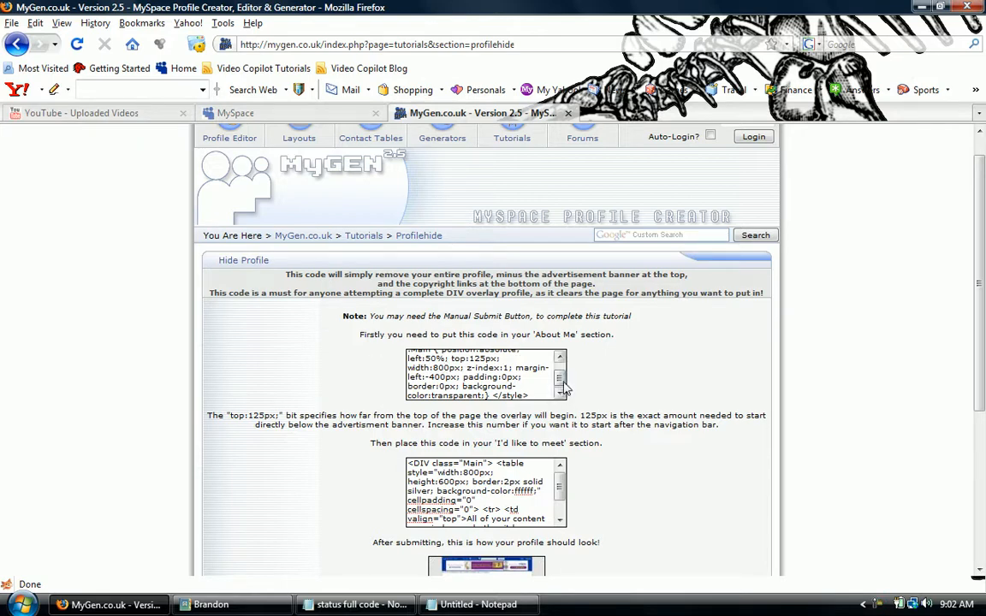
scroll(down, 3)
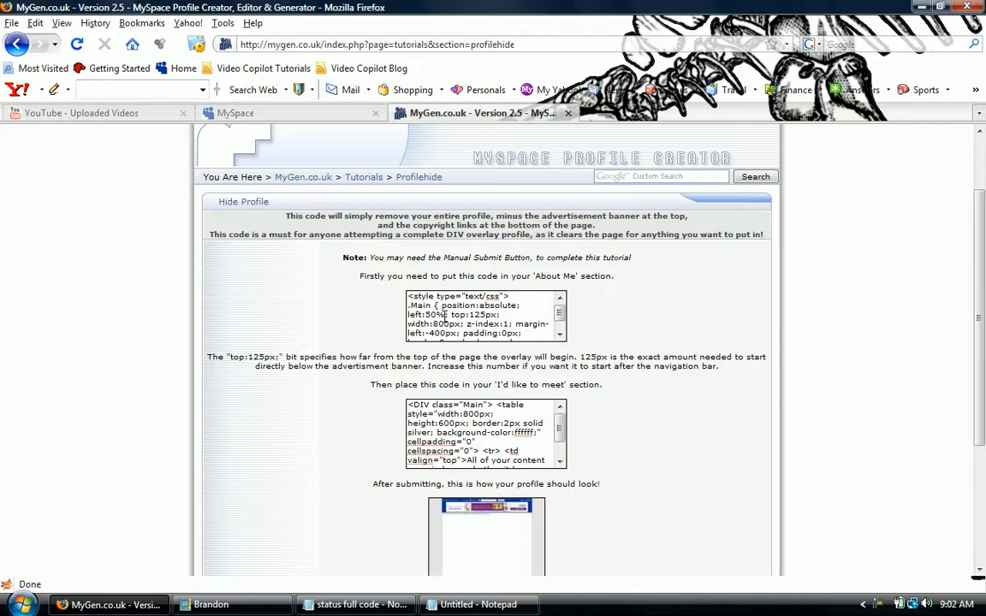
mouse_move(444, 351)
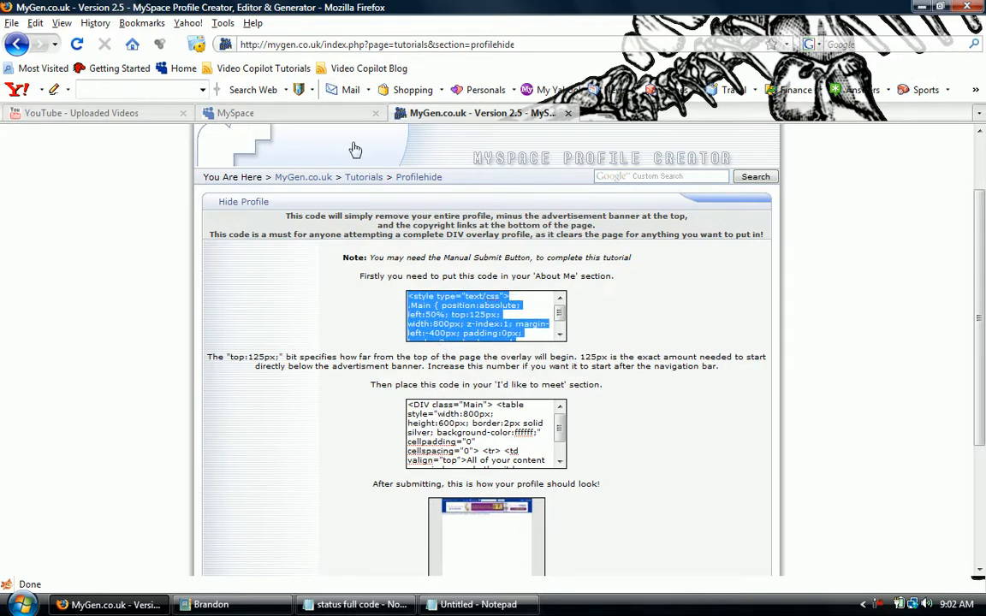
Step: Paste the .Main style (position:absolute; left:50%; top:125px; width:800px) into Musician Bio
click(236, 113)
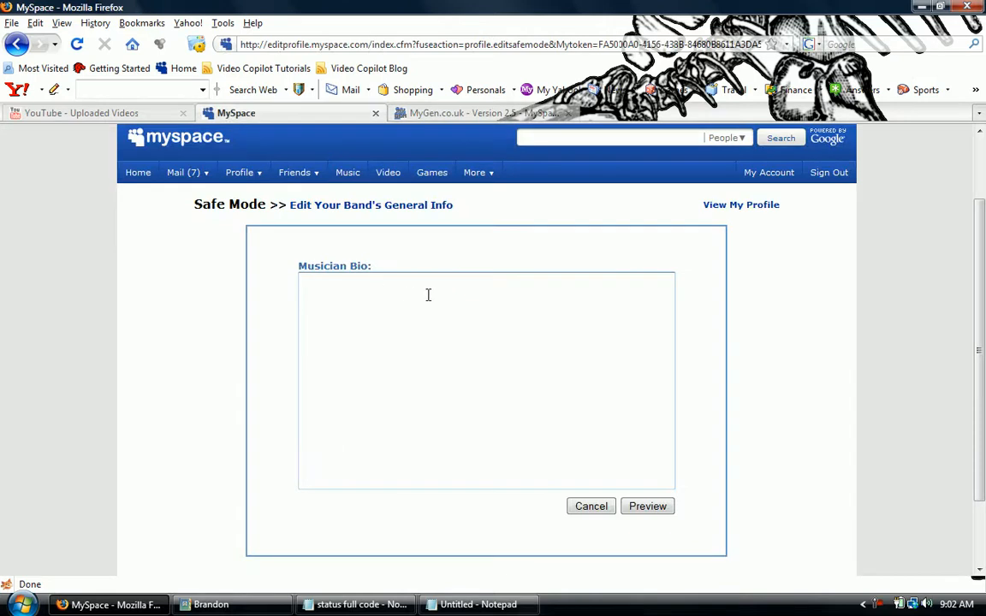
text(<style type="text/css"> .Main { position:absolute; left:50%; top:125px; width:800px; z-index:1; margin-left:-400px; padding:0px; border:0px; background-color:transparent;} </style>)
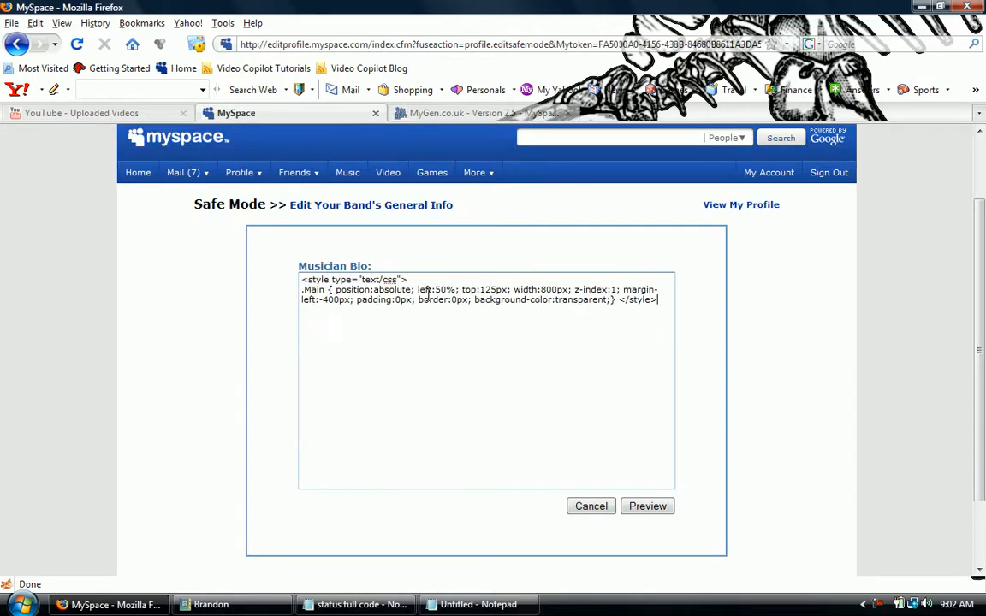
mouse_move(455, 154)
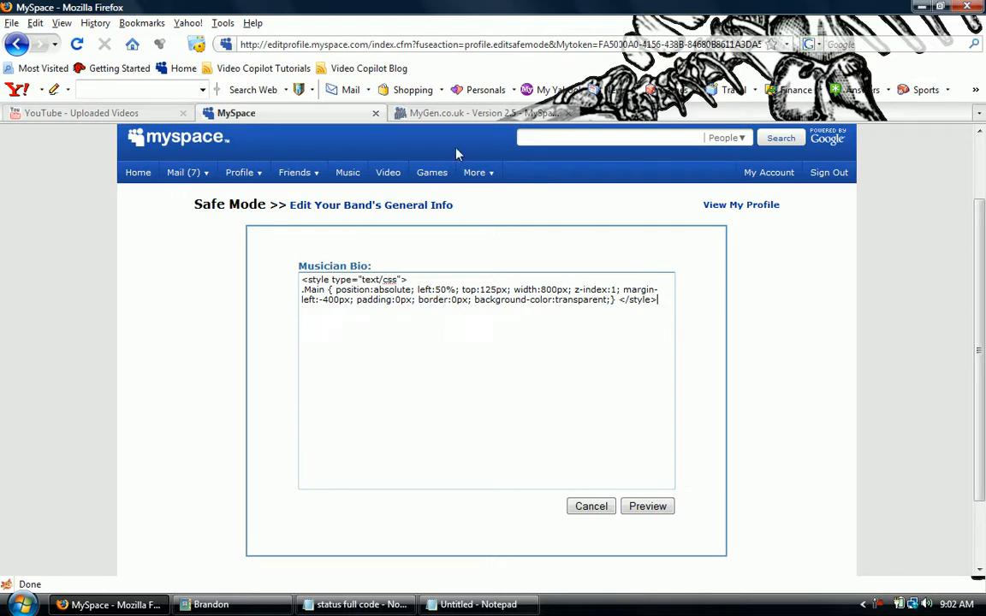
mouse_move(397, 410)
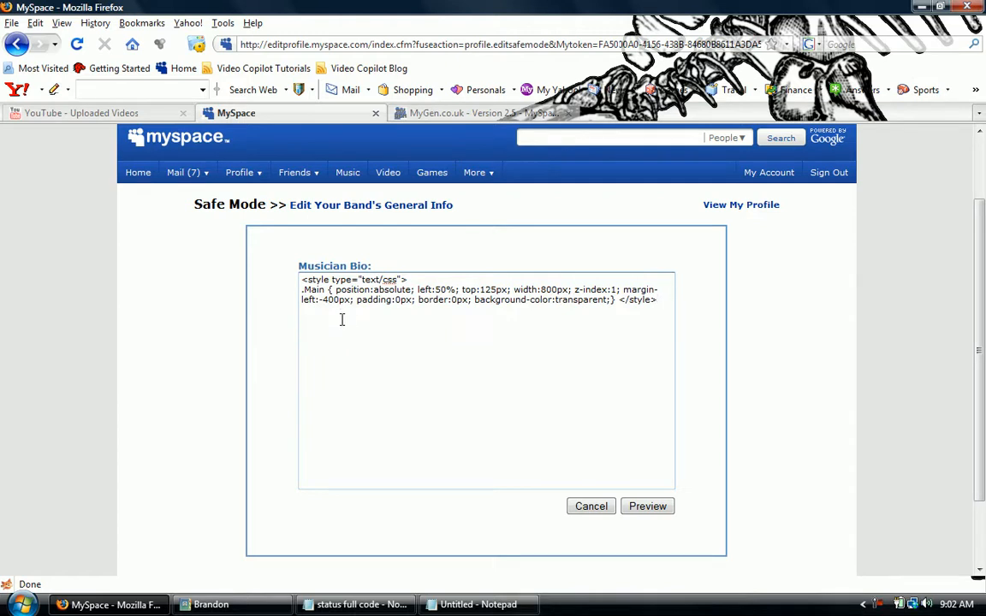
double_click(352, 290)
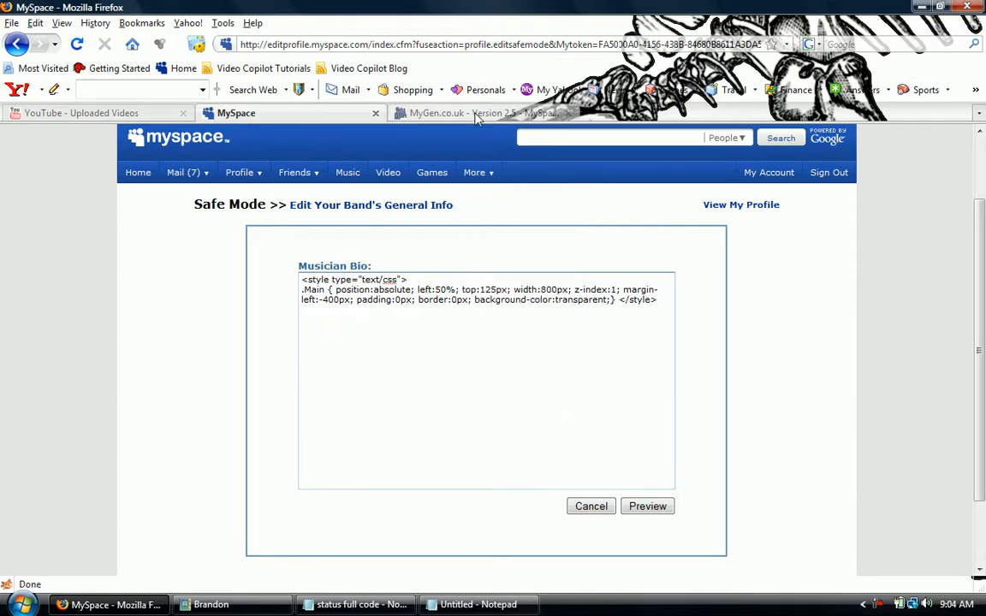
Step: Fetch MyGen's Main div table code for pasting beneath the style block
click(479, 113)
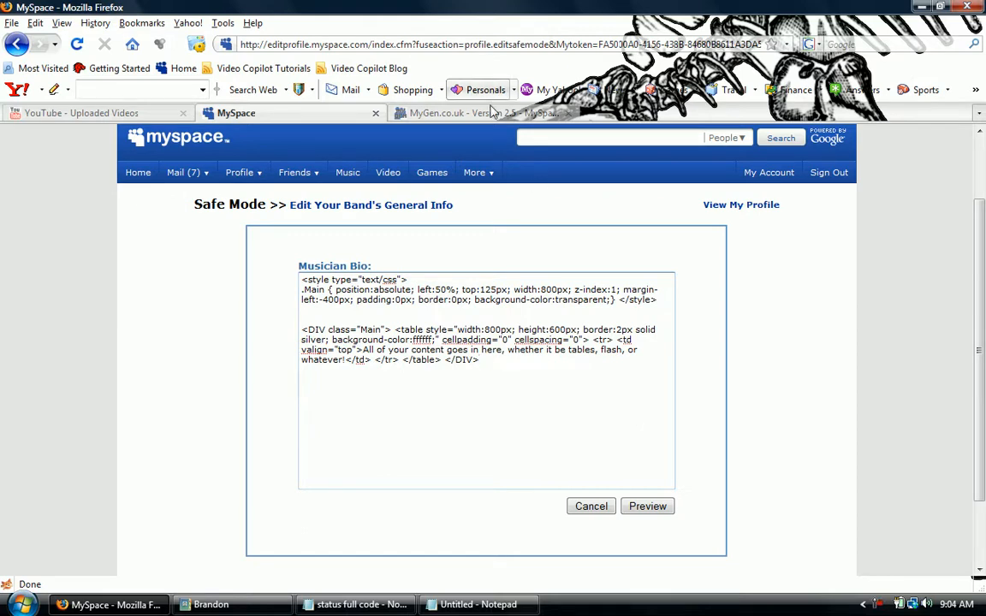
click(479, 113)
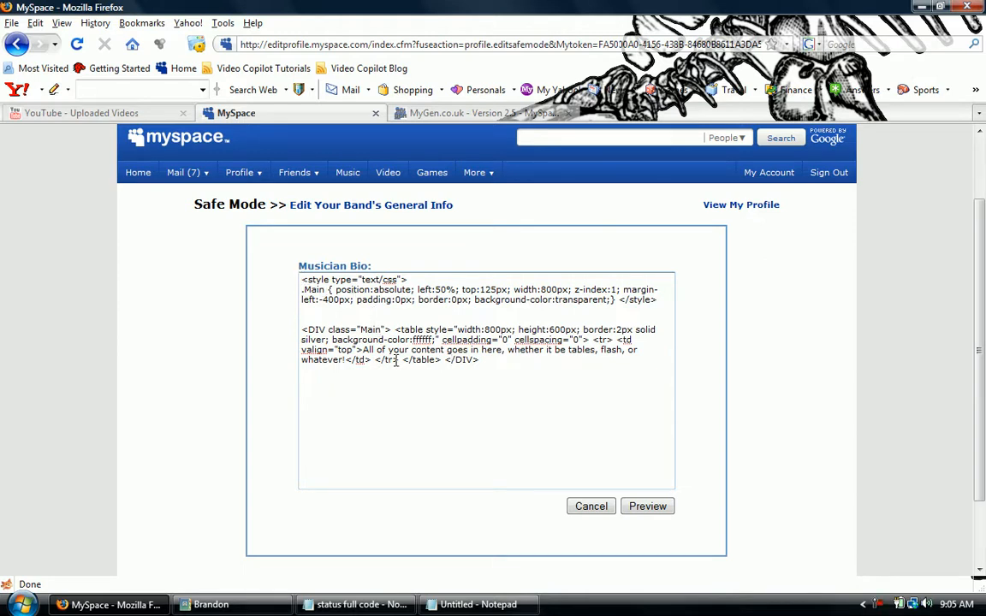
mouse_move(486, 325)
text(0)
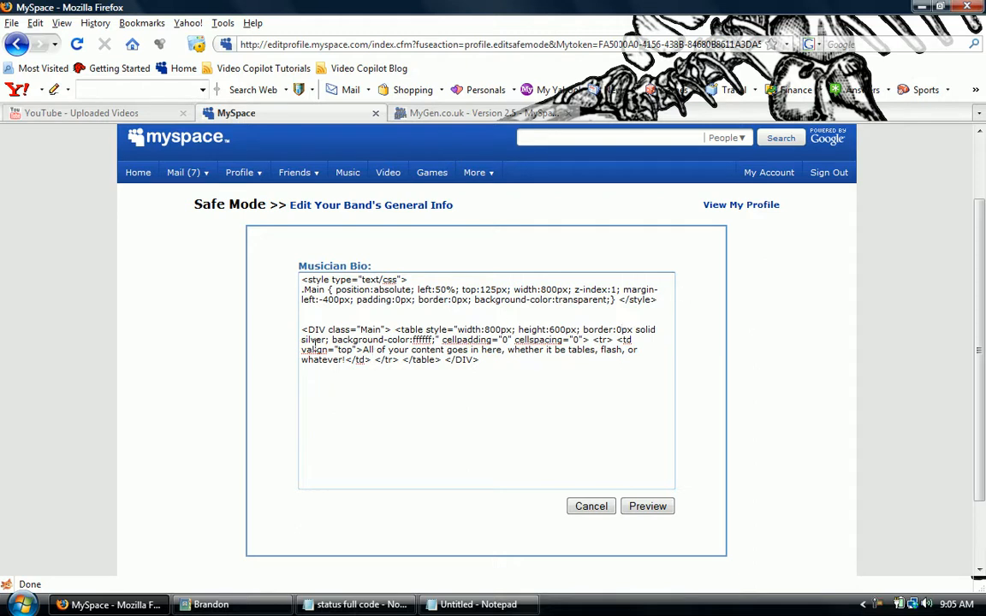
Step: Change the table's border colour from silver to black and background to 000000
double_click(314, 339)
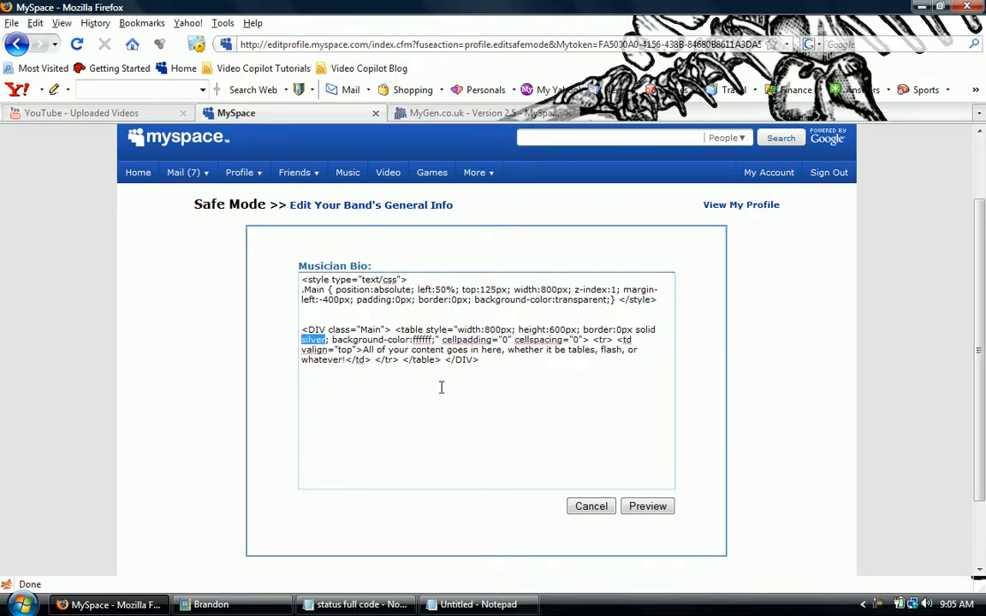
text(black)
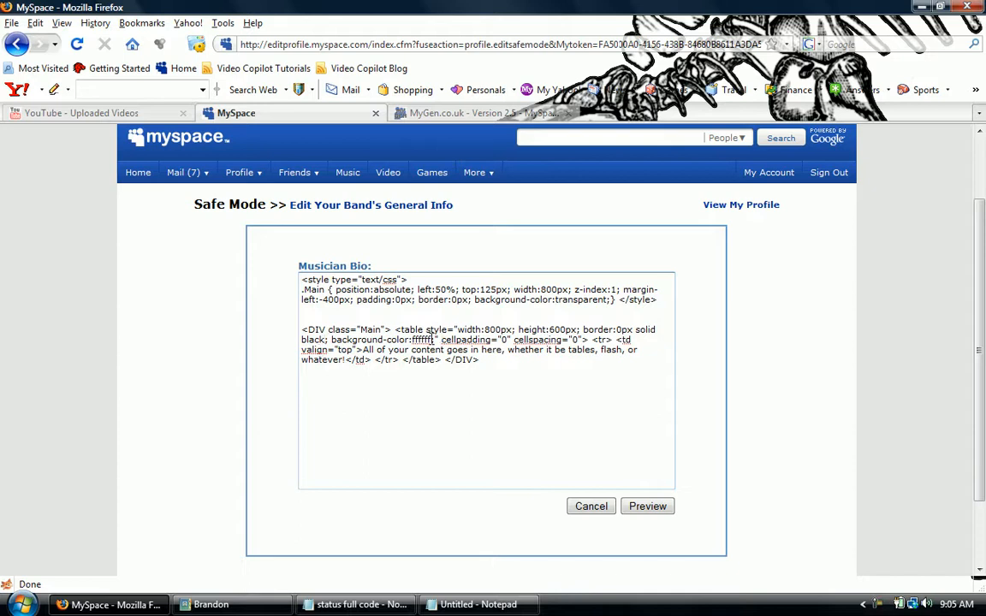
double_click(421, 339)
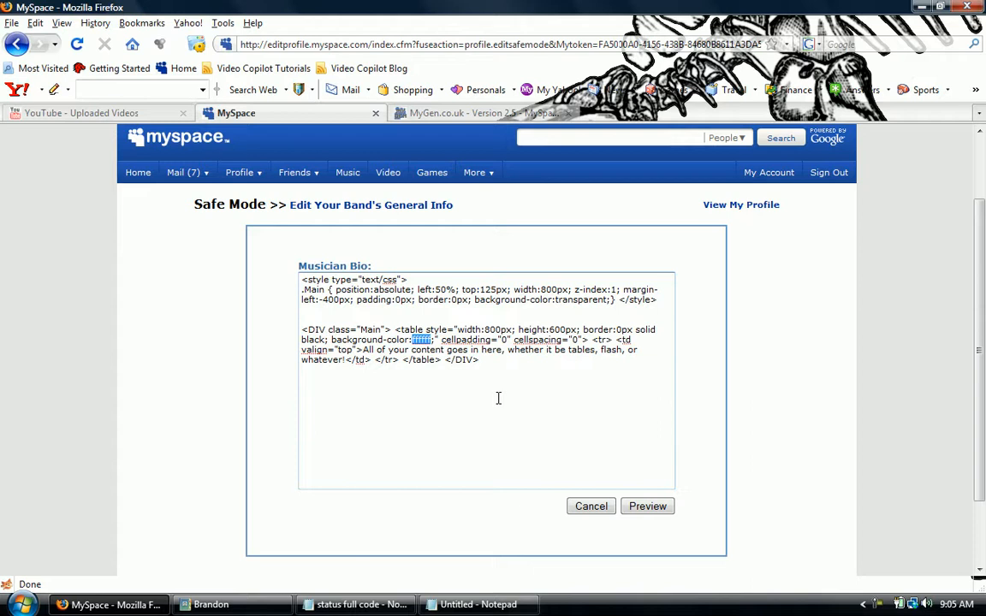
text(000000)
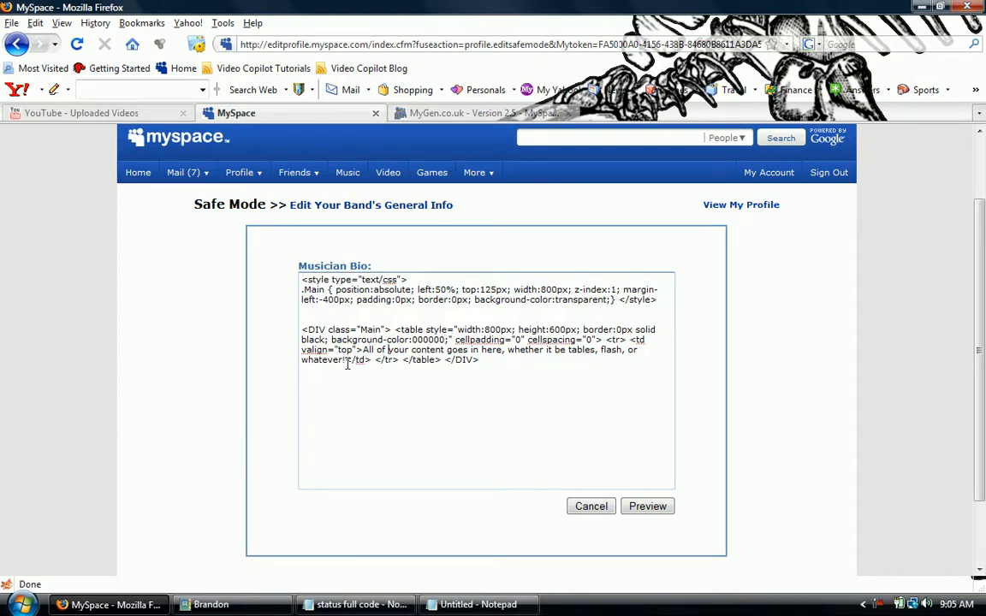
Step: Delete the 'All of your content goes here' placeholder, leaving blank lines in the cell
drag(363, 349, 346, 359)
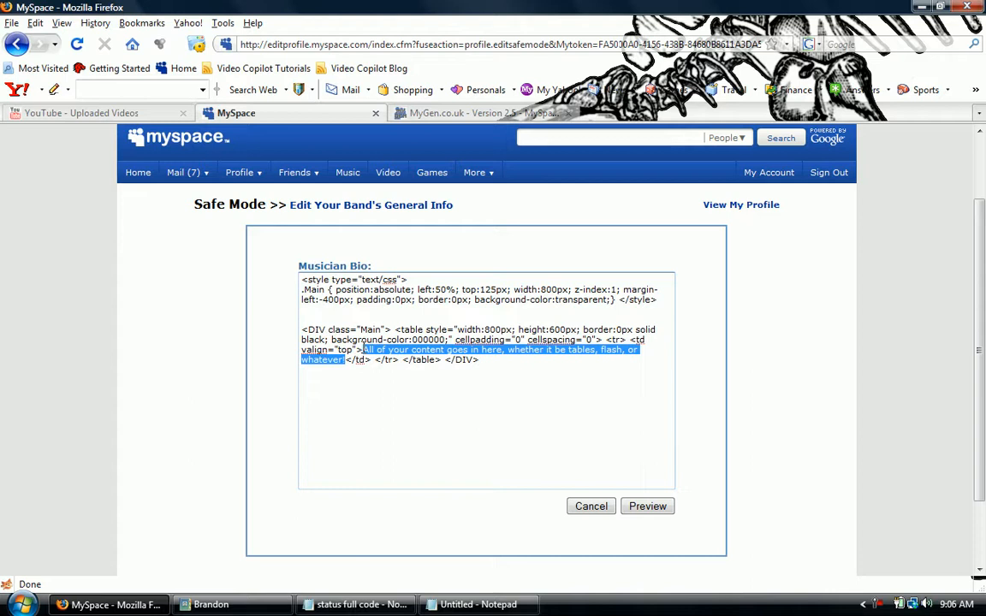
key(Delete)
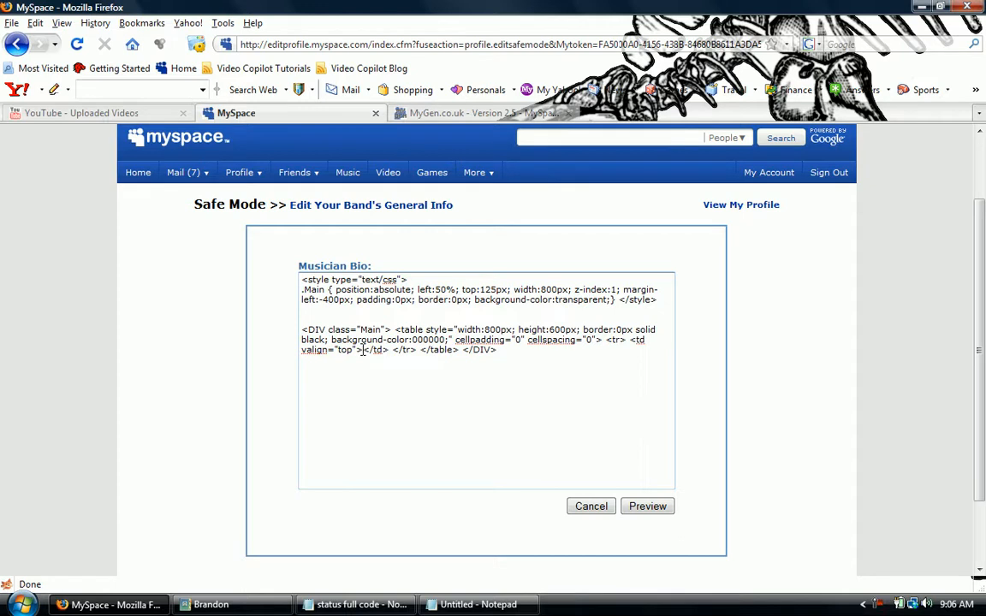
key(enter)
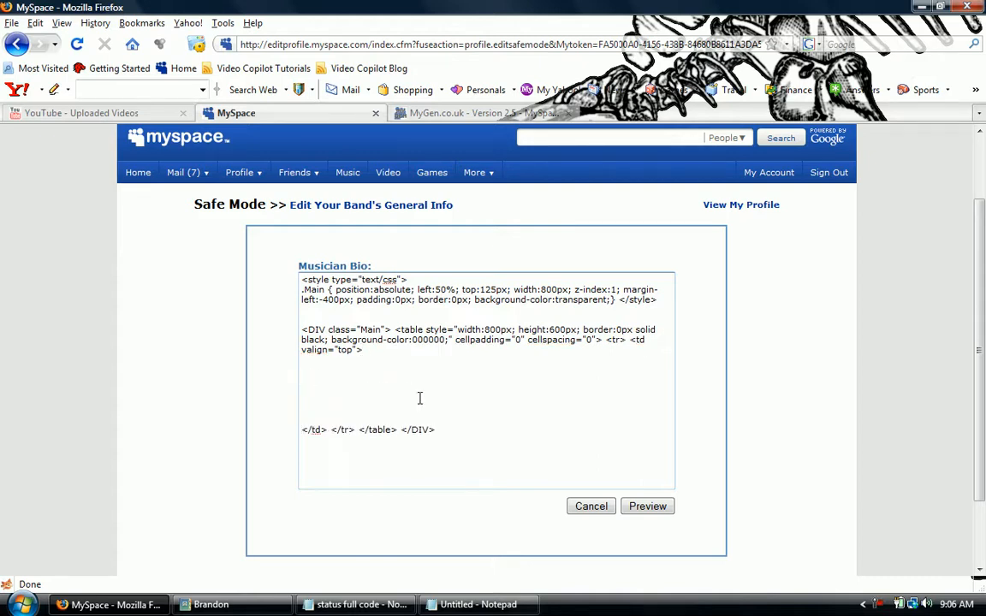
Step: Copy the Status layout table code from Notepad into the Musician Bio table cell
click(480, 604)
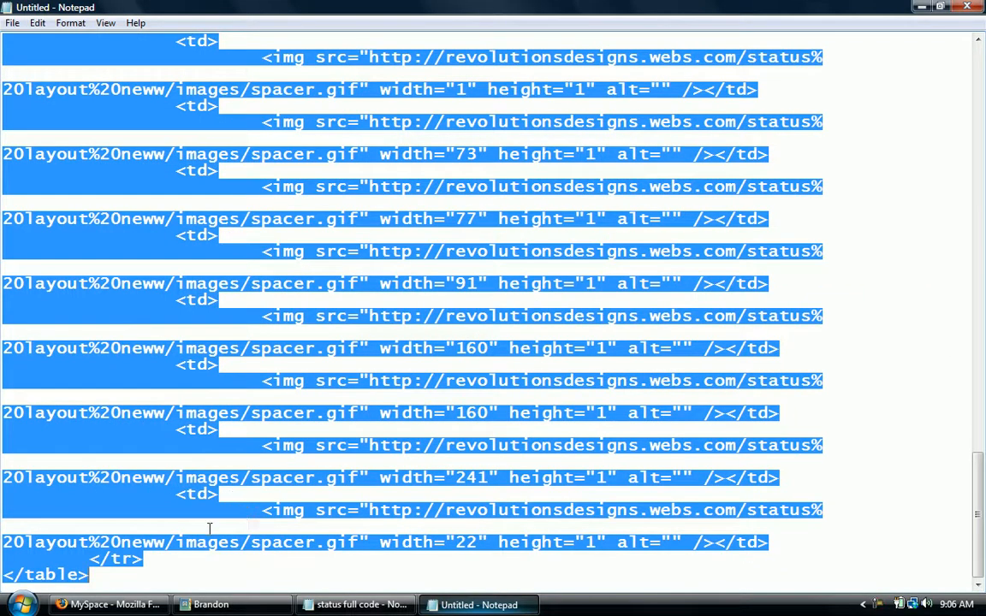
click(106, 604)
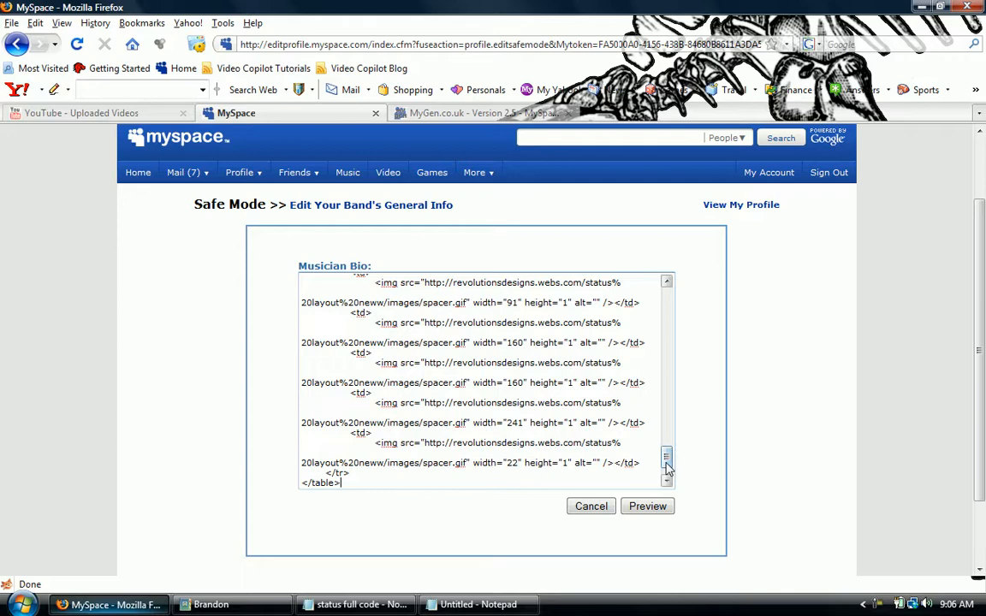
mouse_move(828, 476)
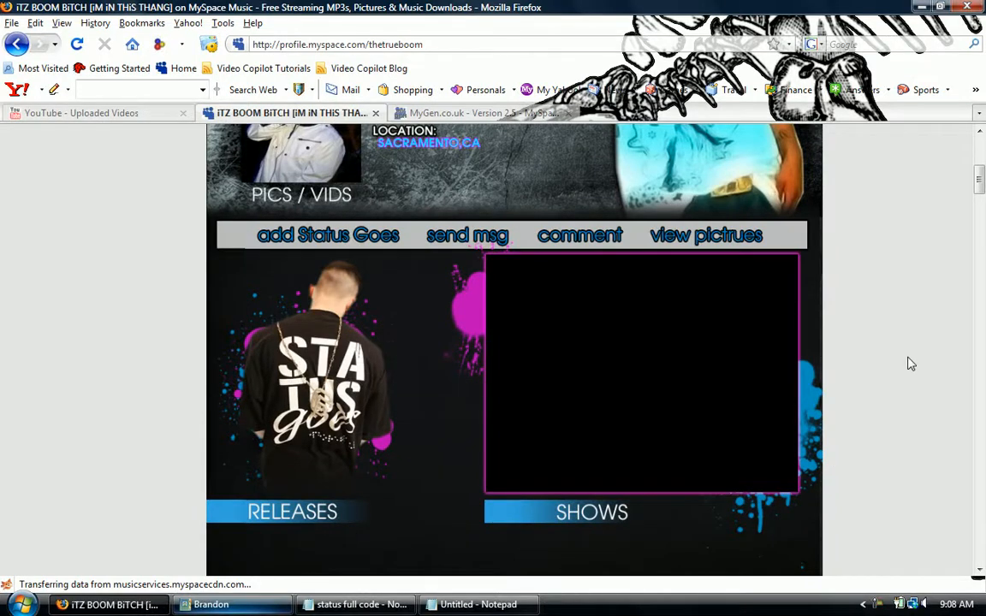
scroll(down, 3)
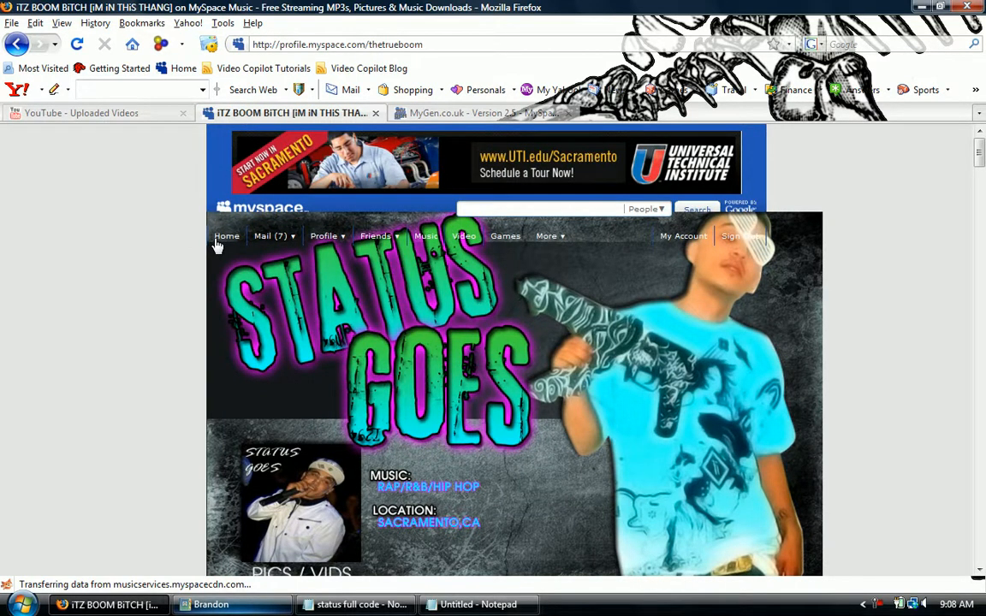
mouse_move(133, 258)
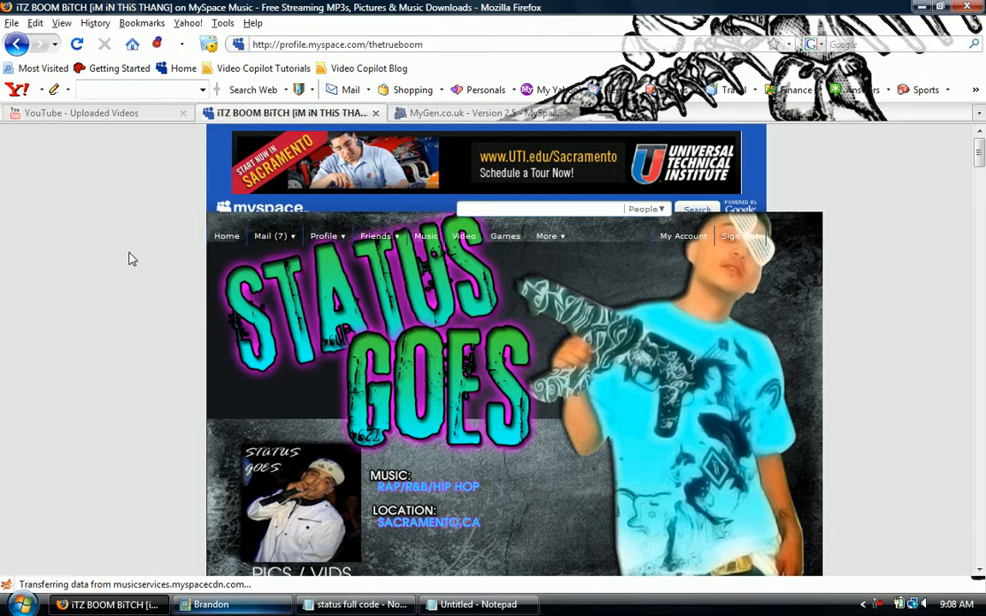
mouse_move(186, 284)
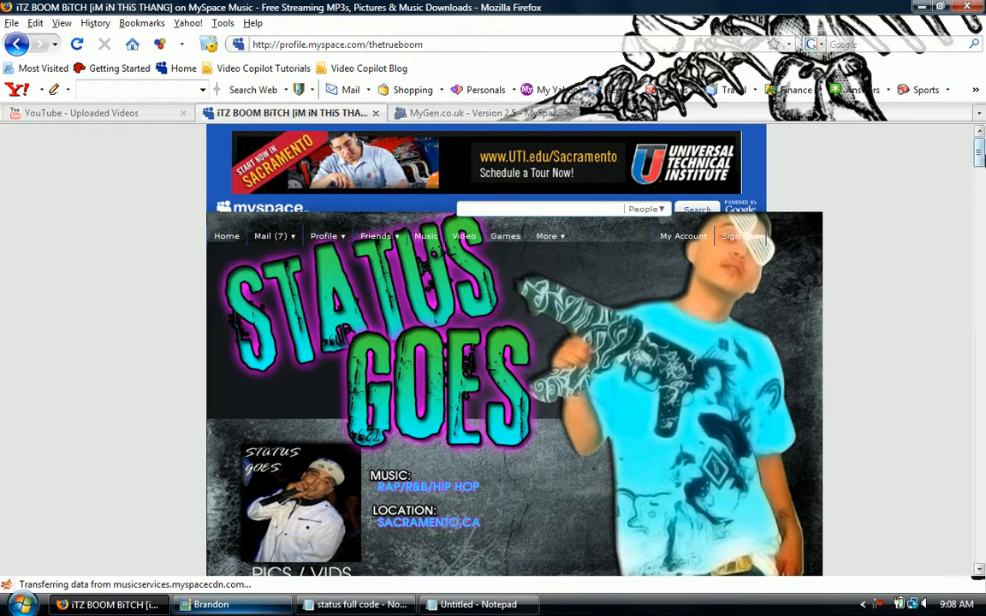
scroll(down, 3)
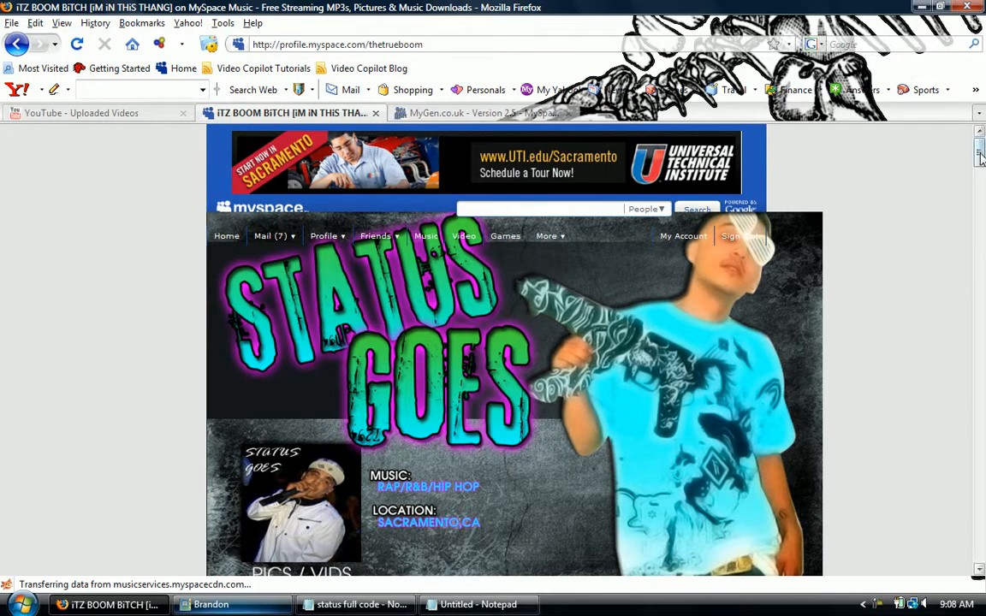
scroll(down, 3)
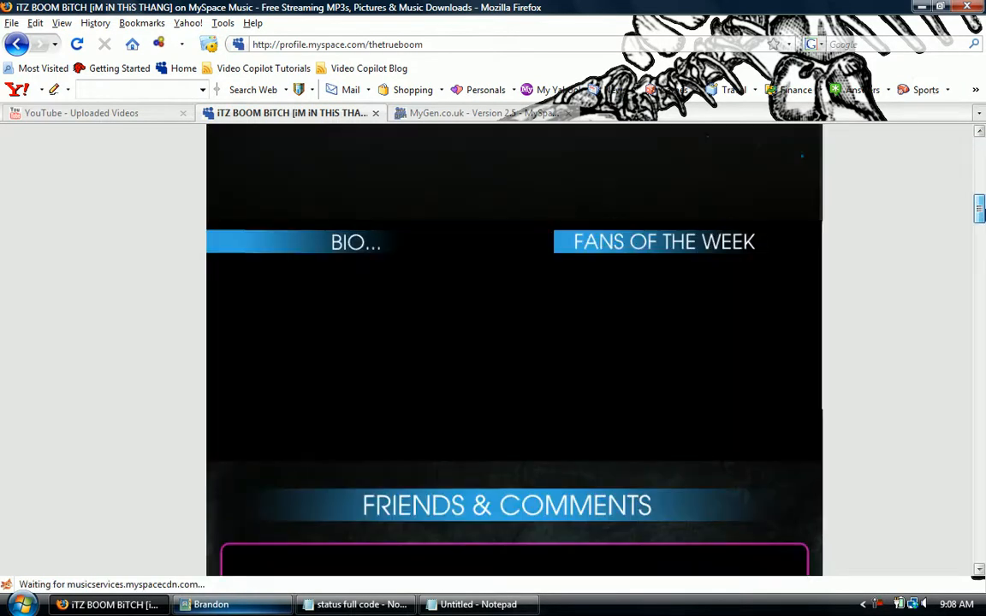
scroll(down, 3)
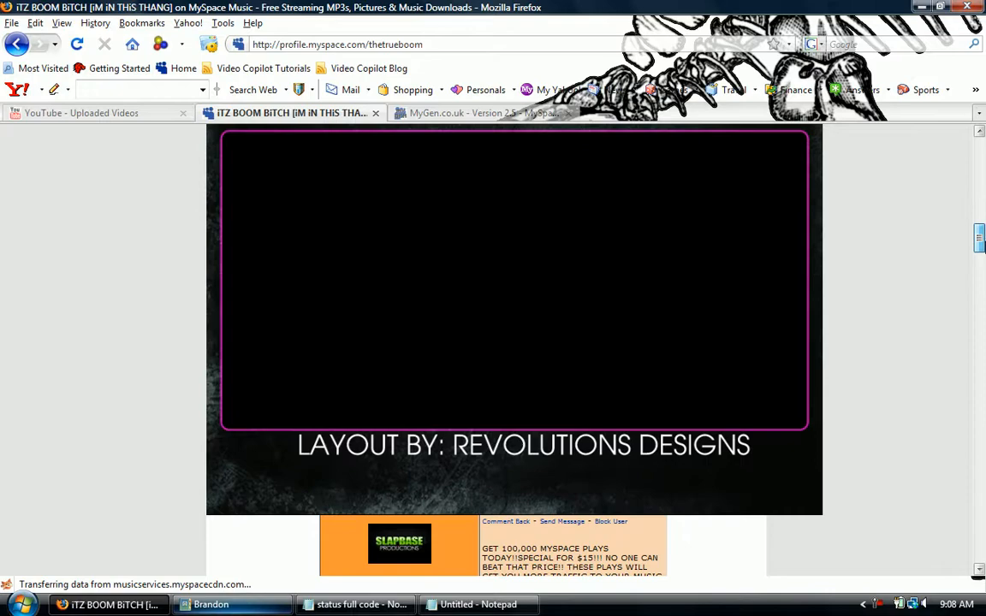
scroll(down, 3)
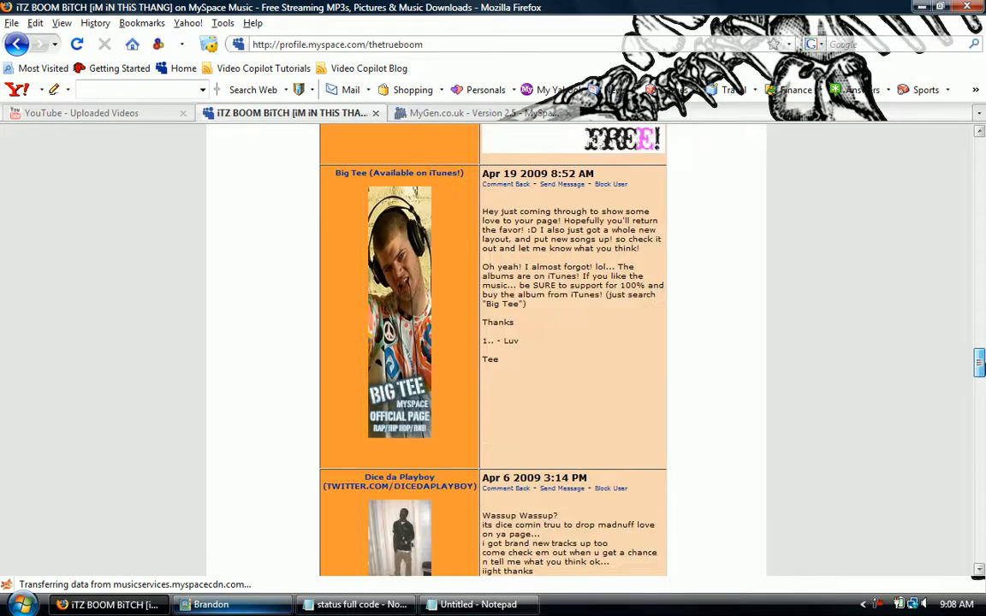
scroll(down, 3)
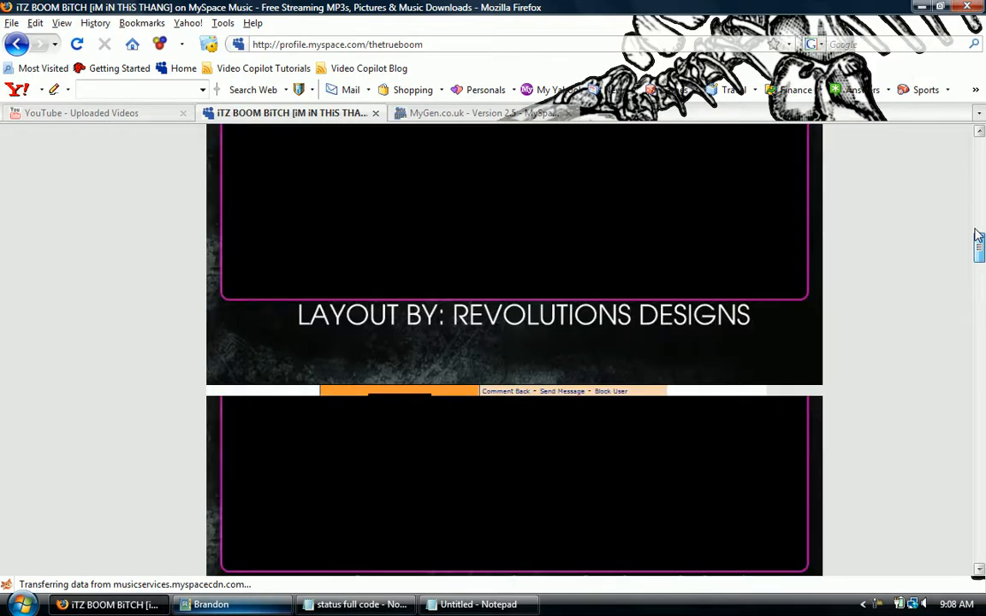
scroll(down, 3)
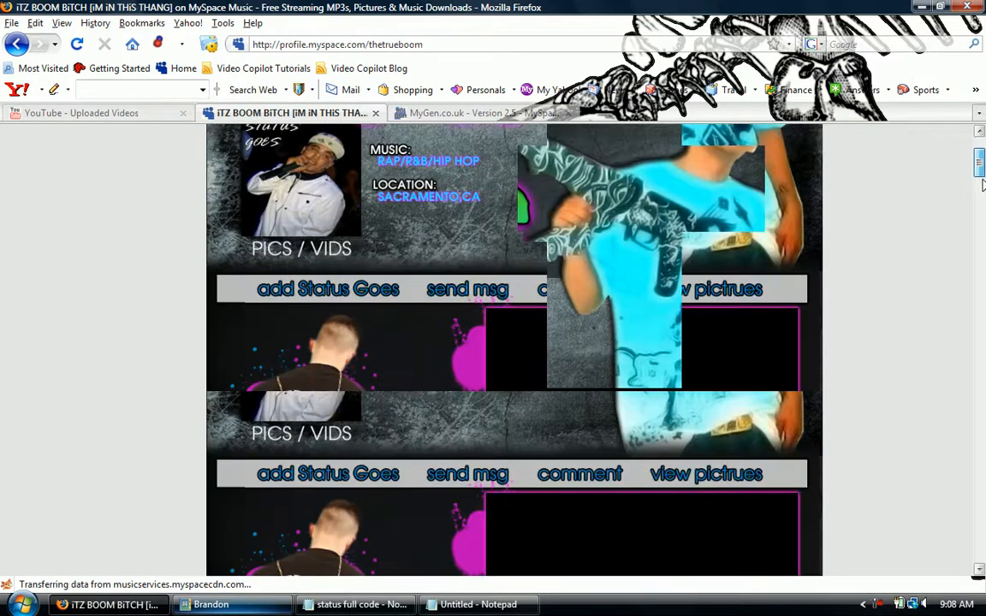
scroll(down, 3)
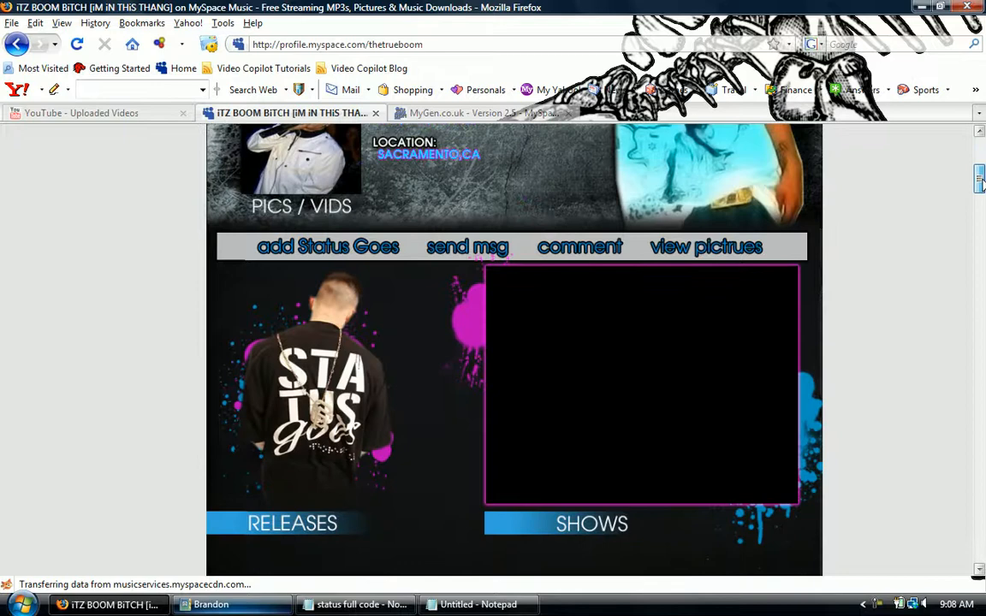
scroll(down, 3)
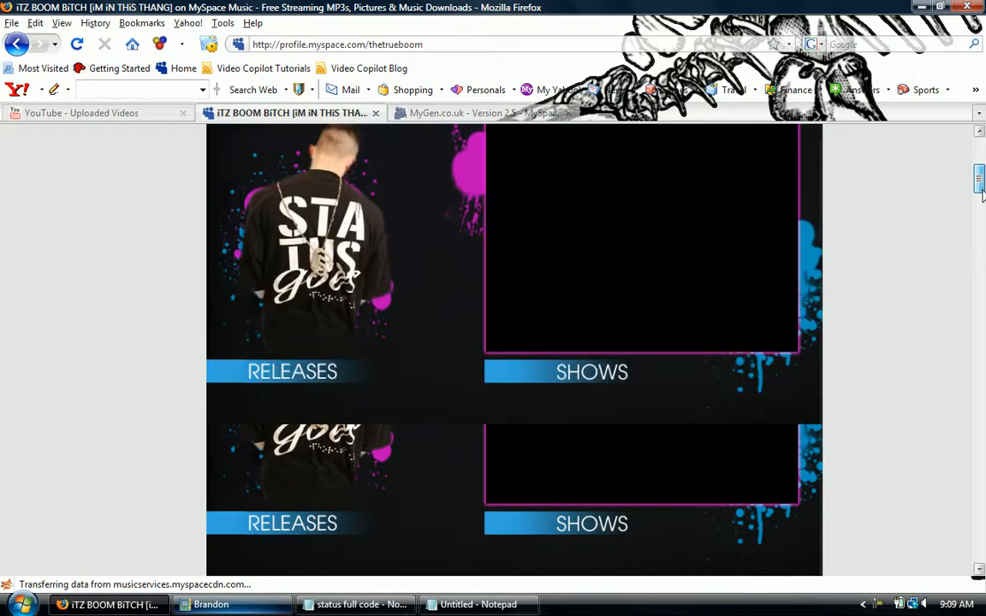
scroll(down, 3)
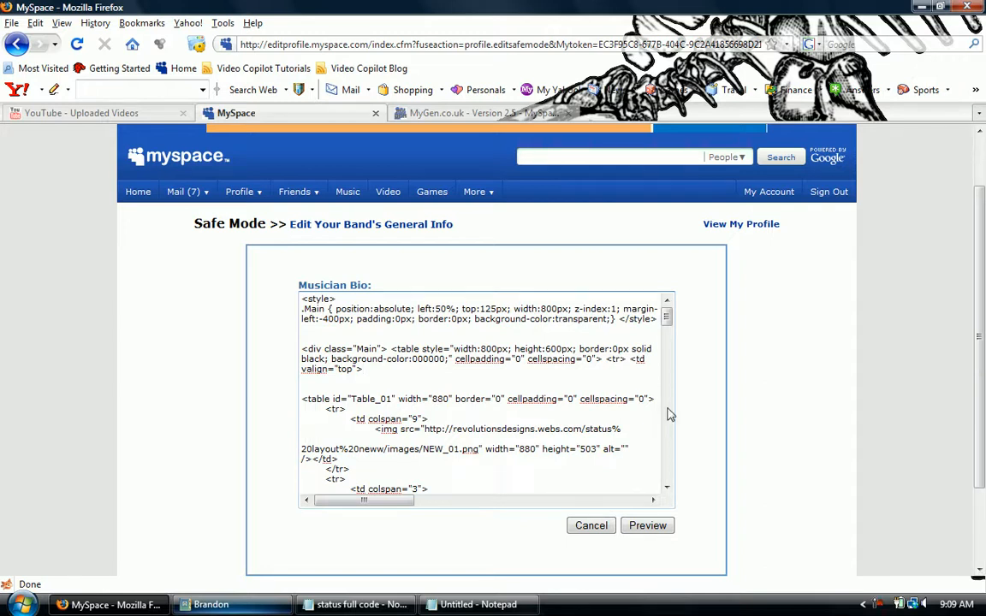
Step: Place the cursor in the Musician Bio's .Main style code for editing
click(363, 369)
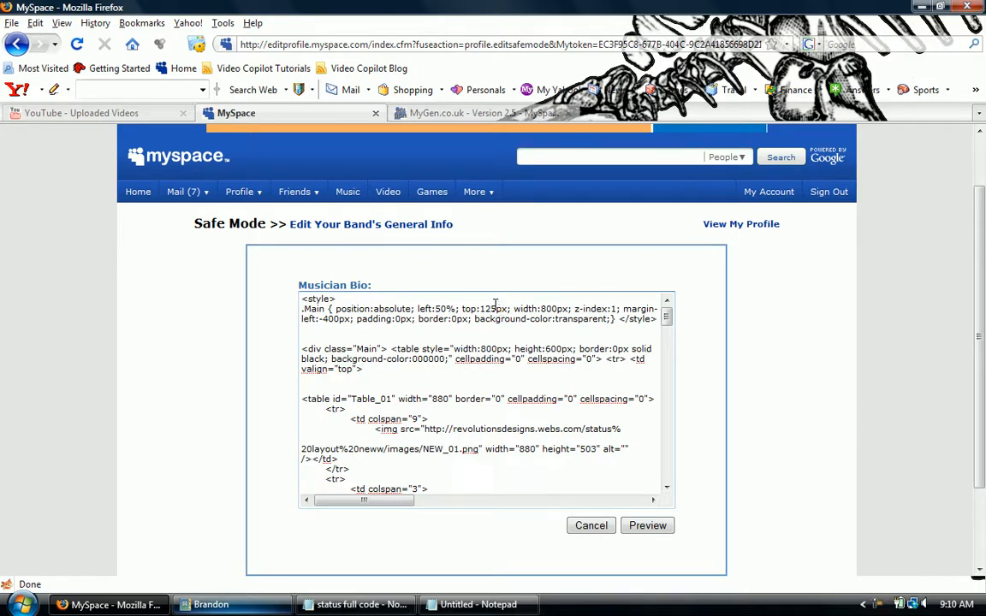
mouse_move(603, 300)
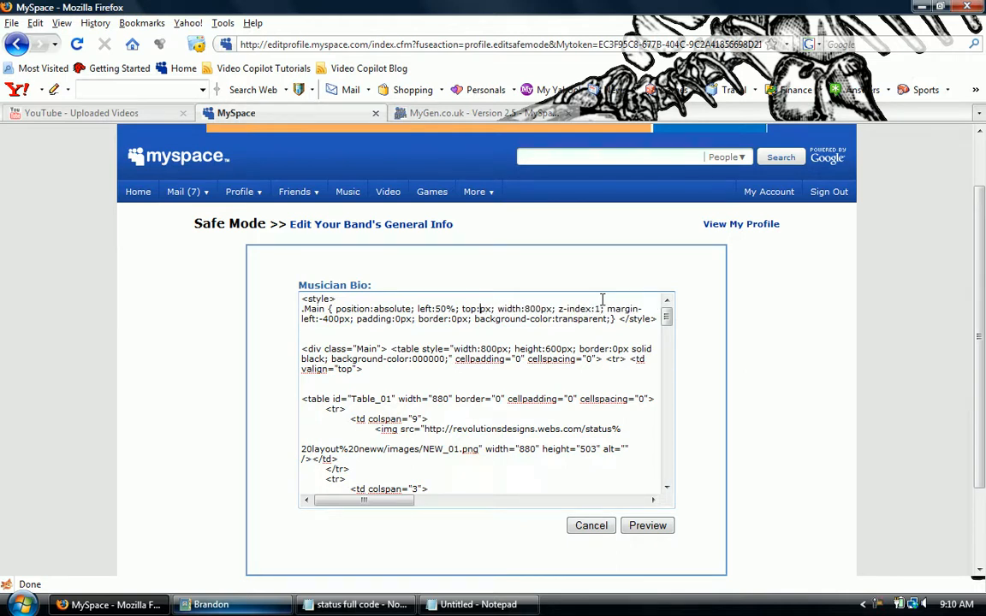
Step: Set .Main top to 205px with width 880px and margin-left -440px, then preview the profile
text(205)
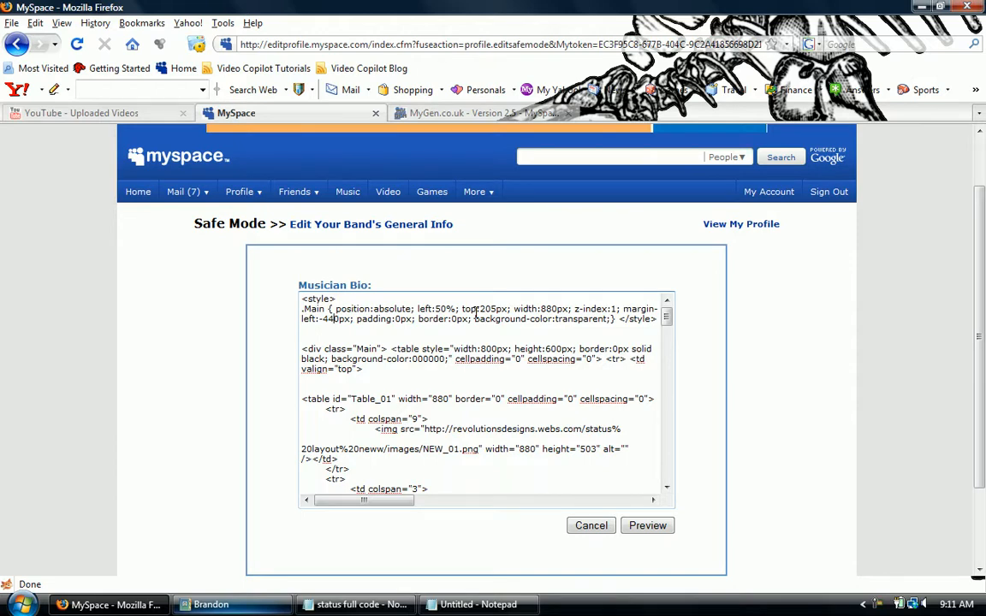
click(647, 524)
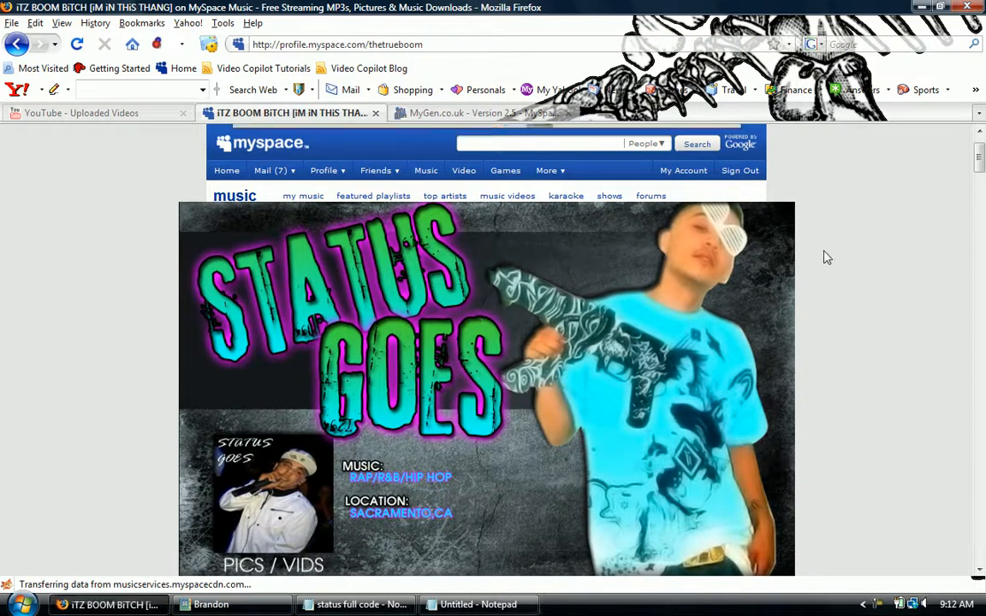
mouse_move(941, 219)
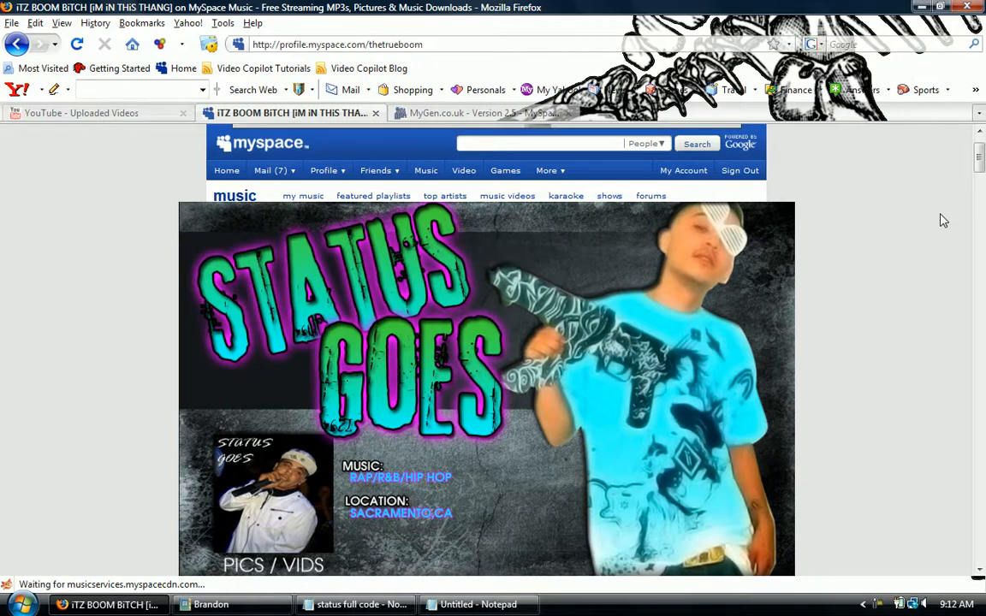
scroll(down, 3)
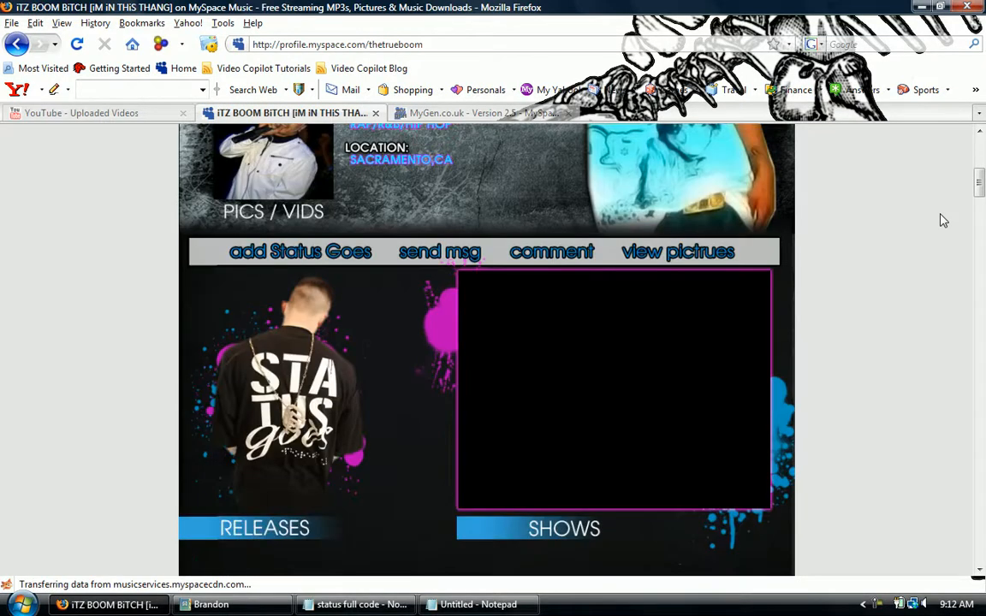
scroll(down, 3)
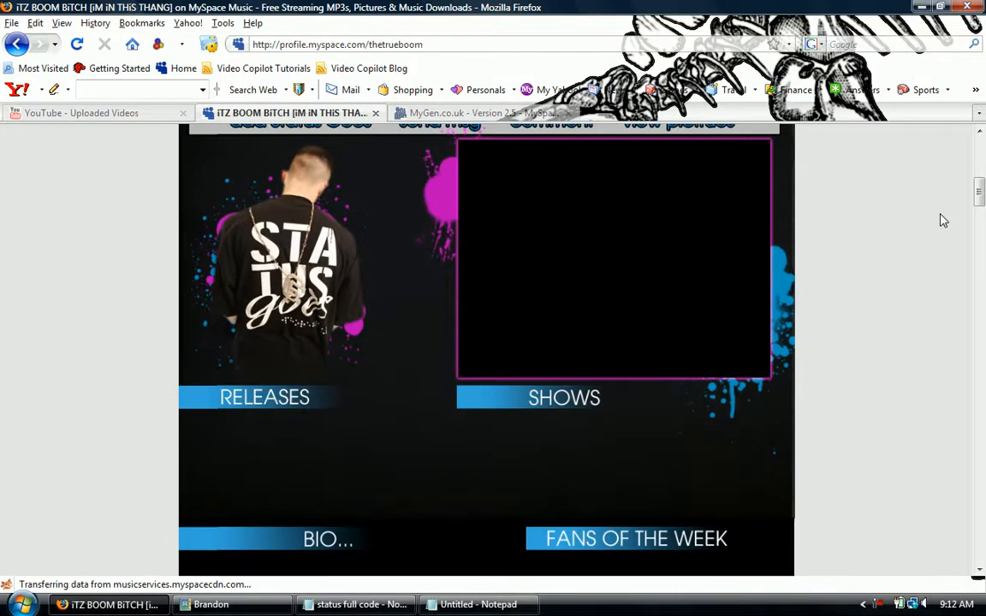
scroll(down, 3)
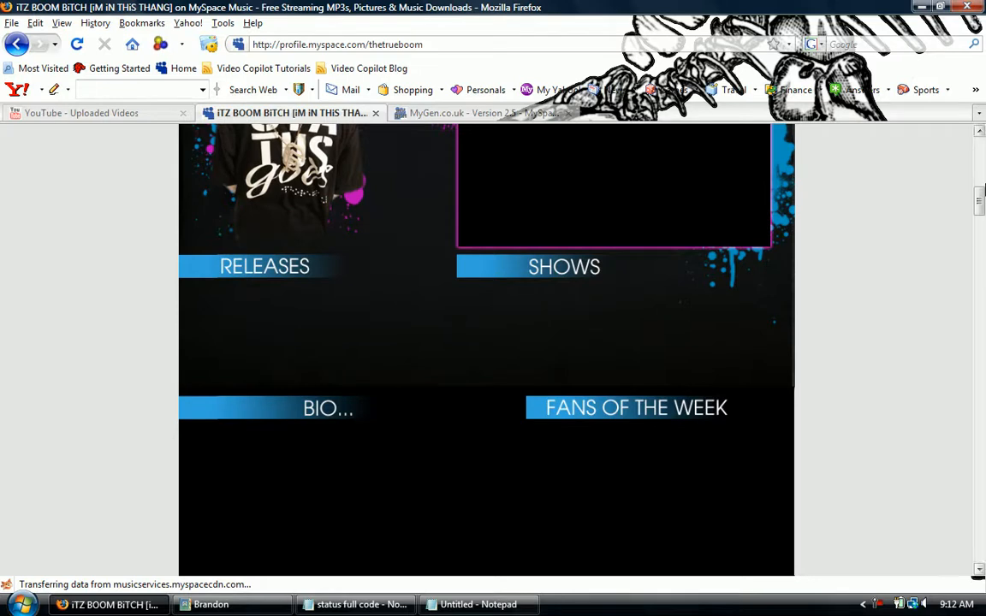
mouse_move(900, 255)
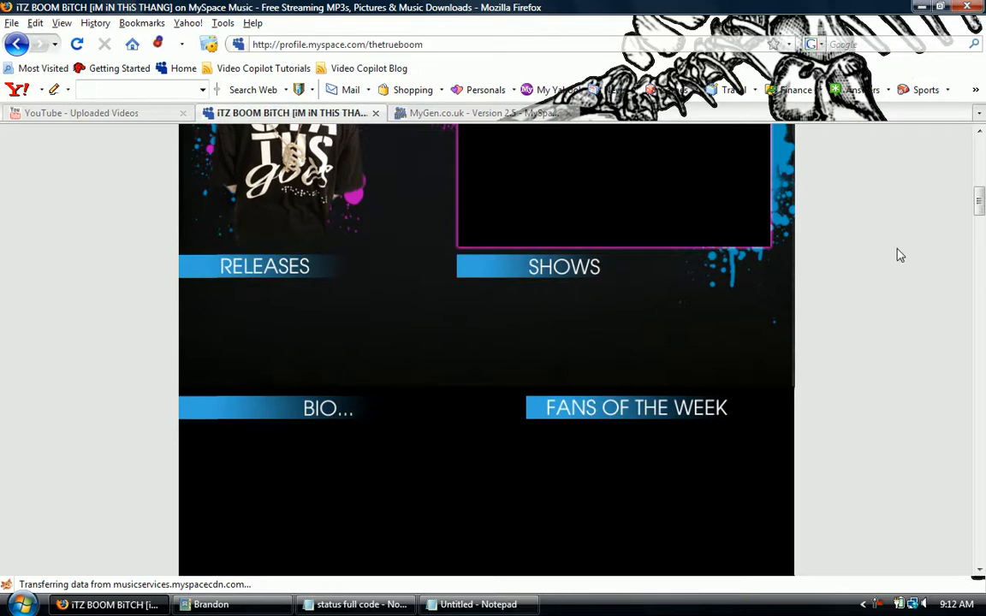